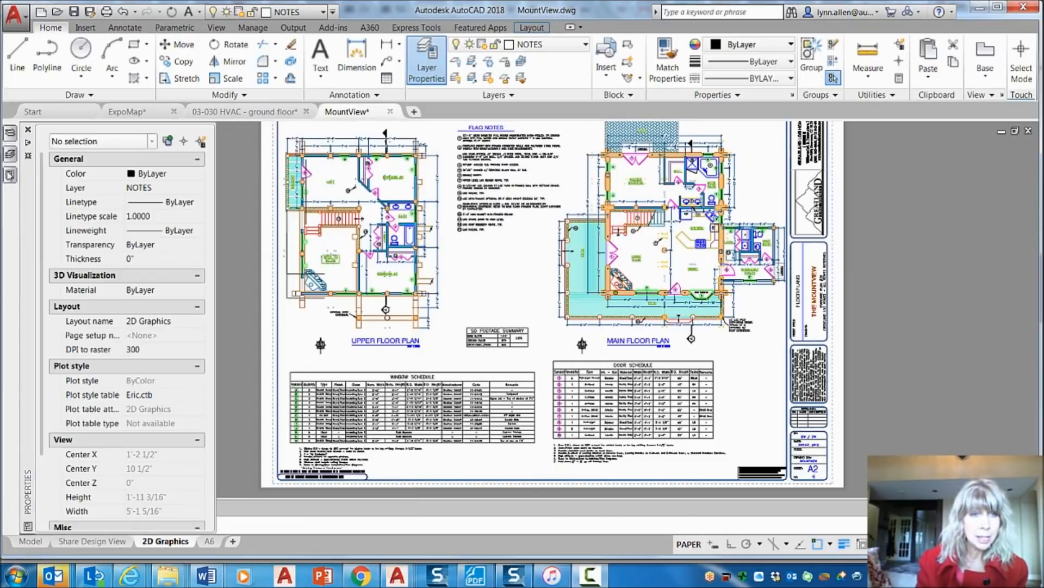
Collapse the Properties palette to its left-edge icon and bring up the Sheet Set Manager
left_click(427, 60)
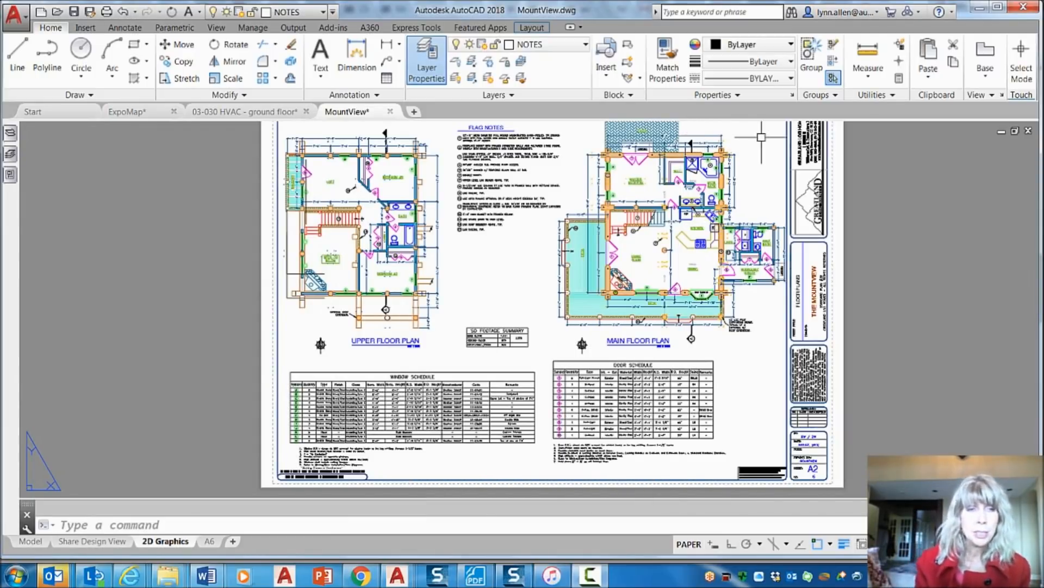
left_click(427, 60)
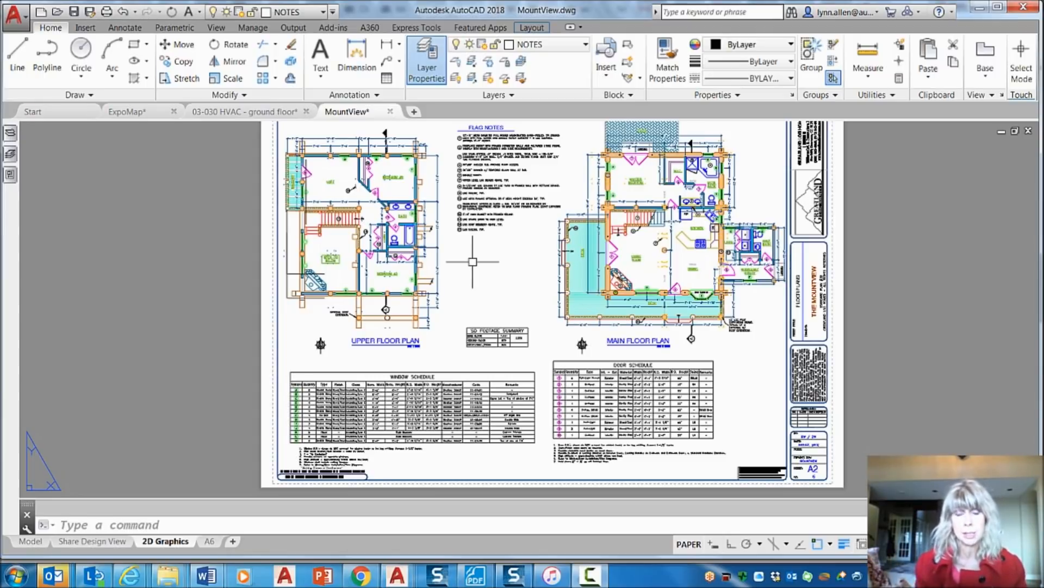
left_click(10, 132)
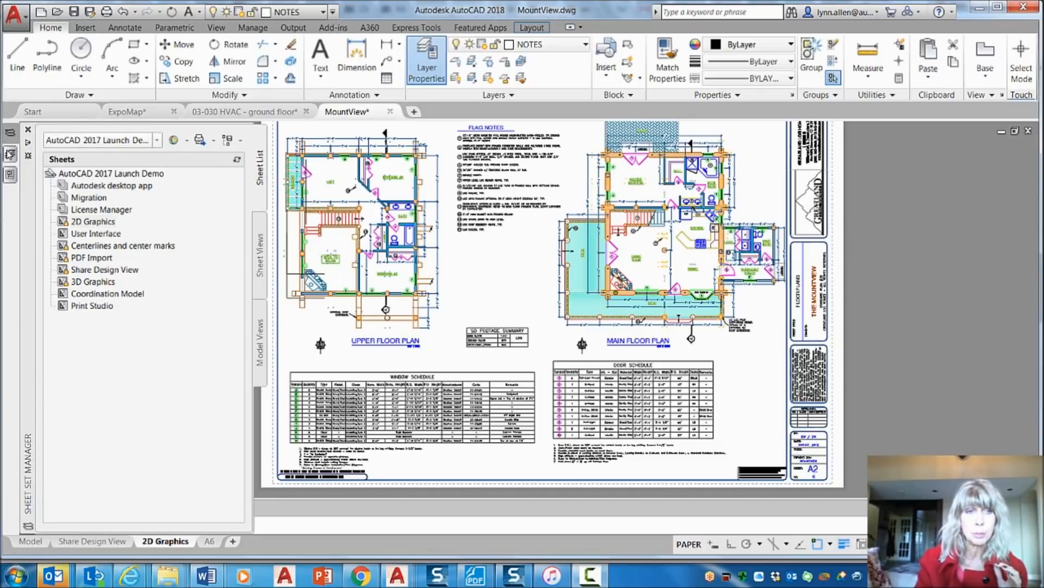
left_click(426, 60)
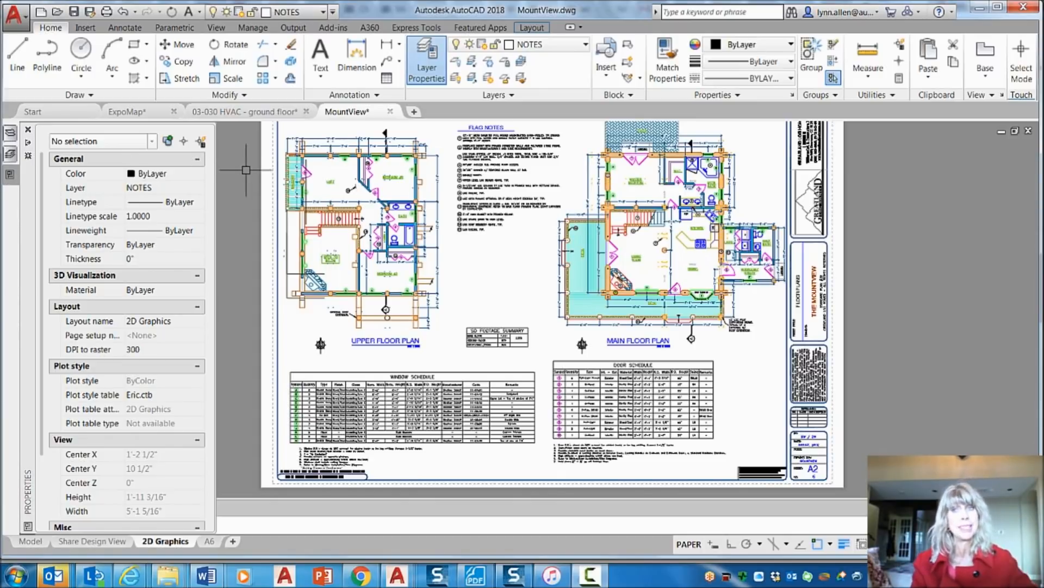
left_click(427, 60)
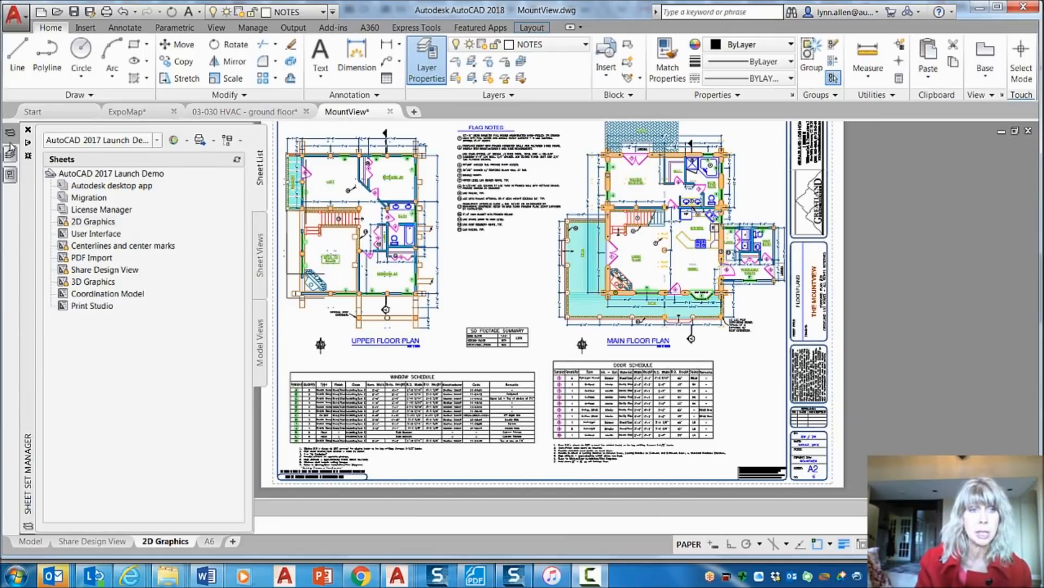
left_click(426, 59)
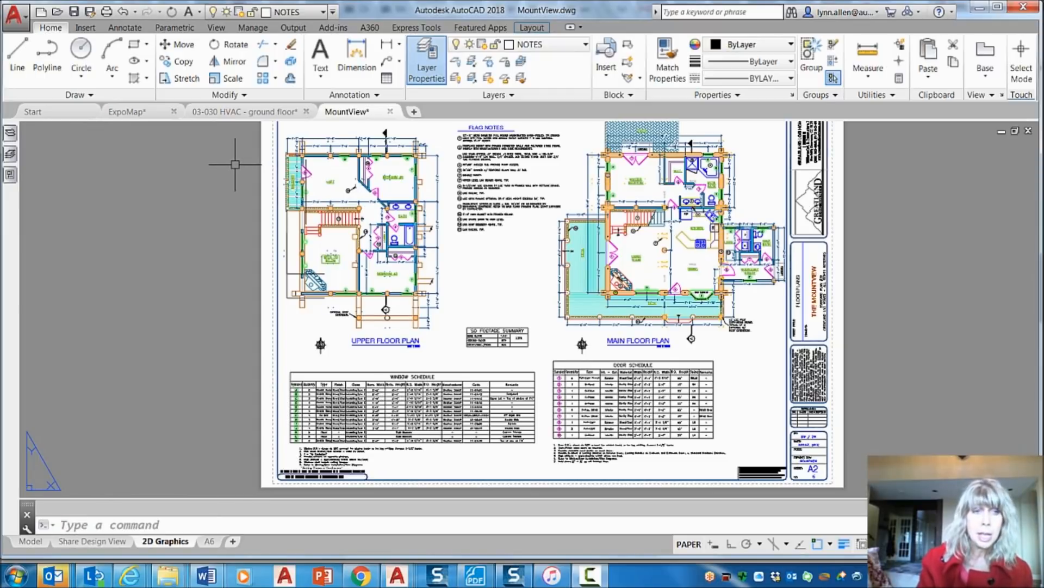
mouse_move(22, 180)
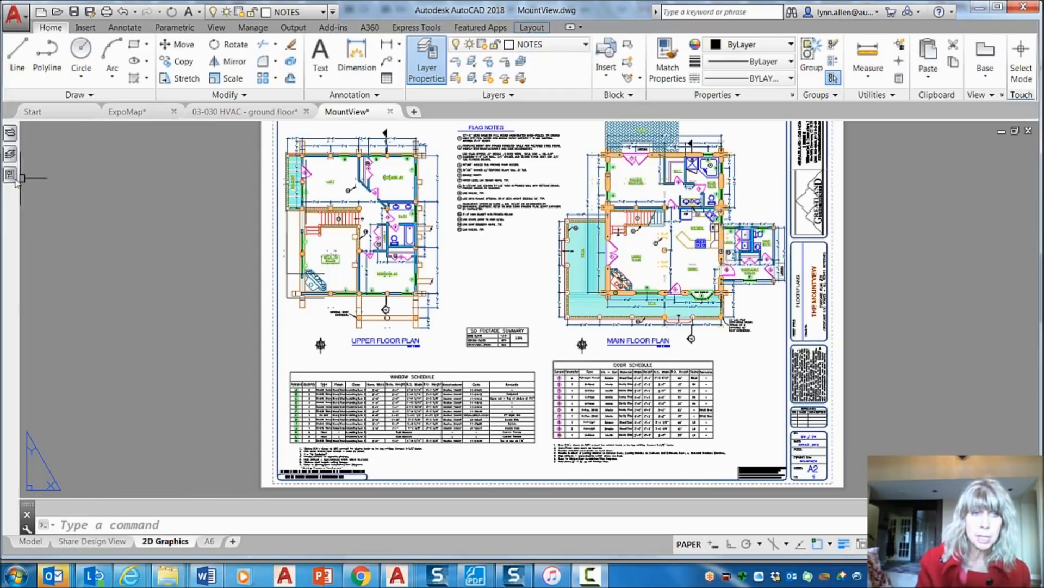
left_click(426, 59)
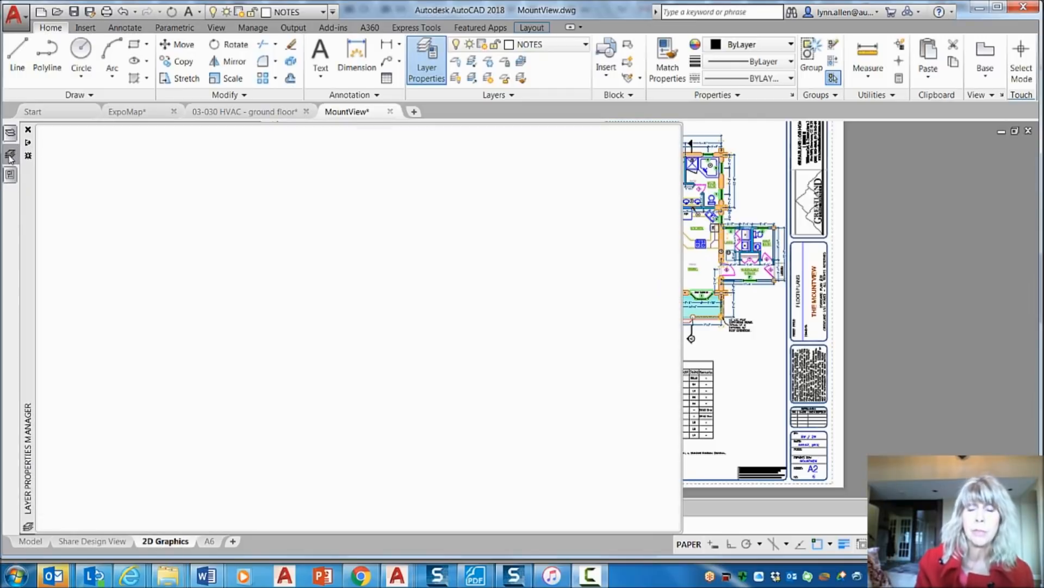
left_click(427, 60)
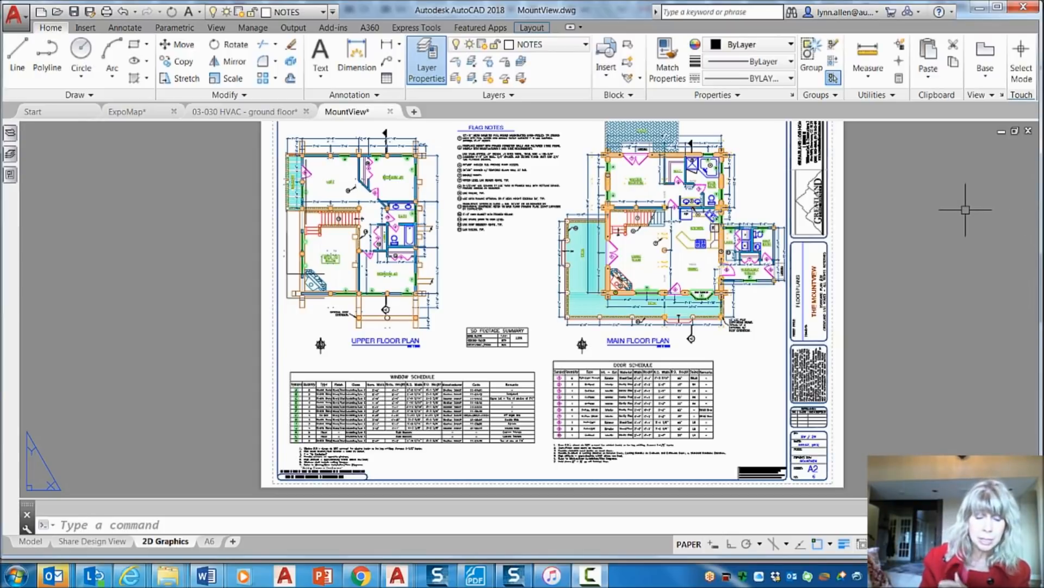
mouse_move(945, 200)
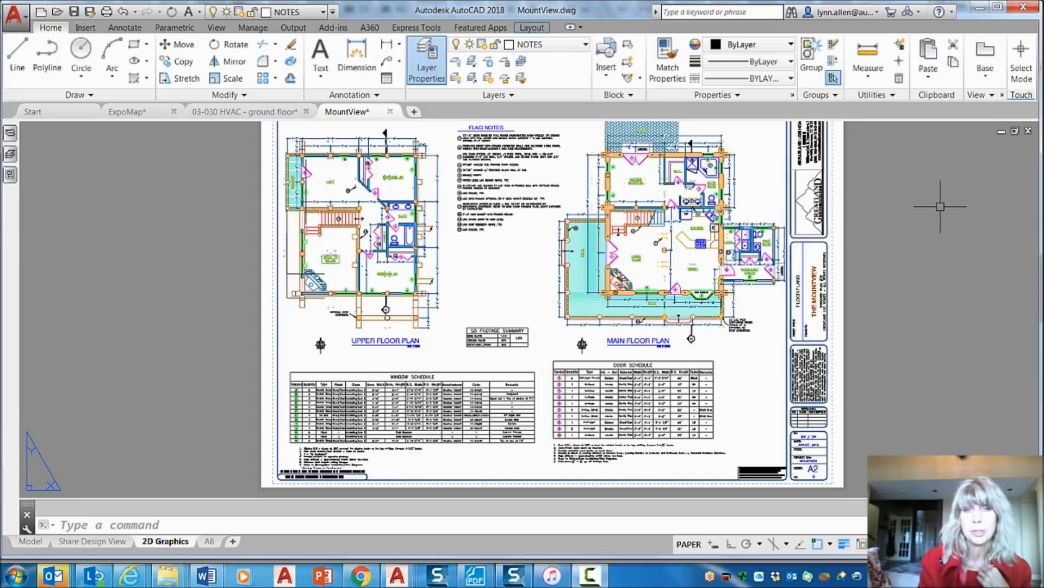
mouse_move(936, 219)
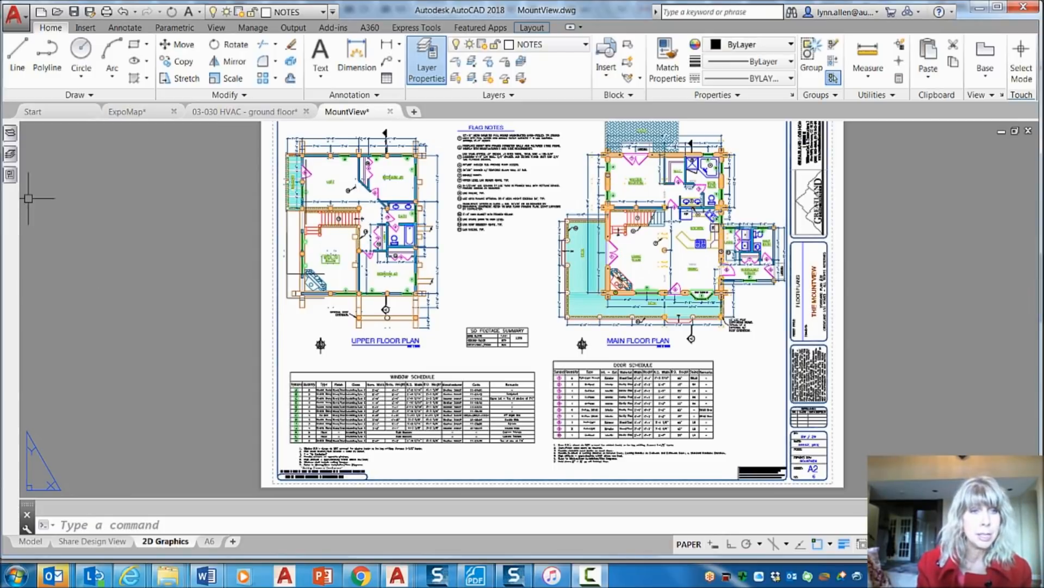
left_click(427, 59)
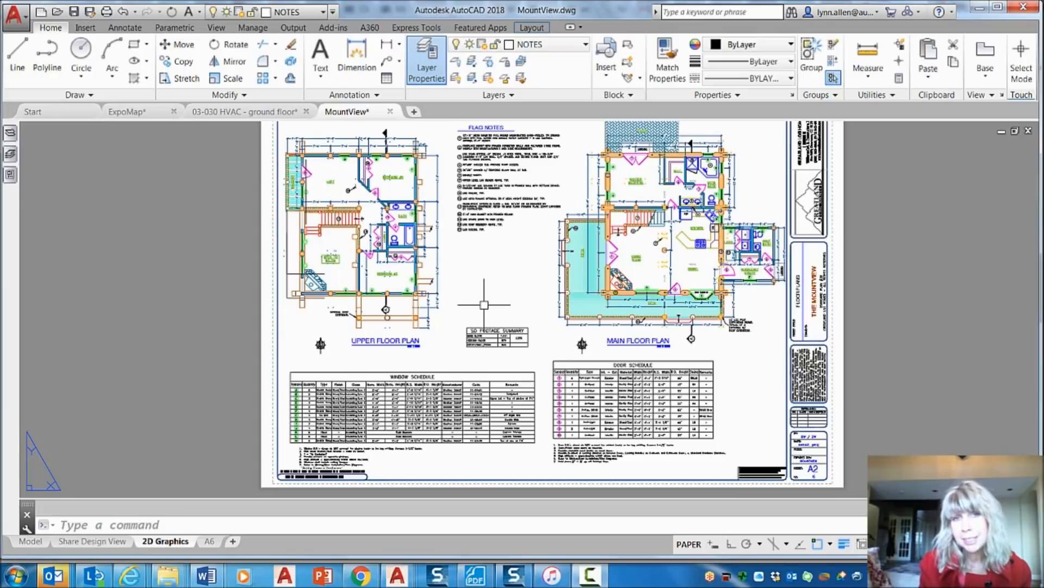
mouse_move(499, 295)
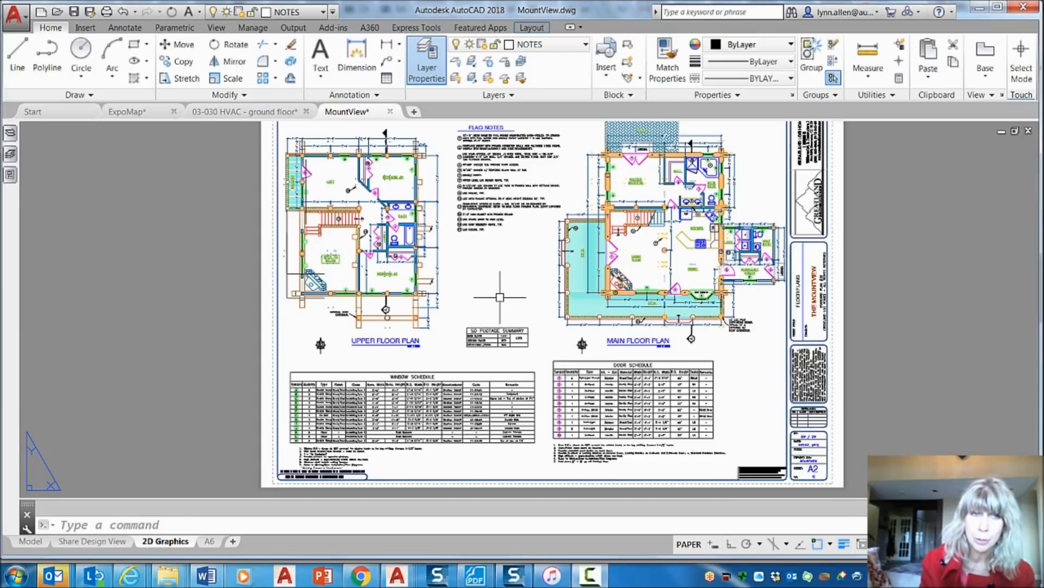
mouse_move(497, 293)
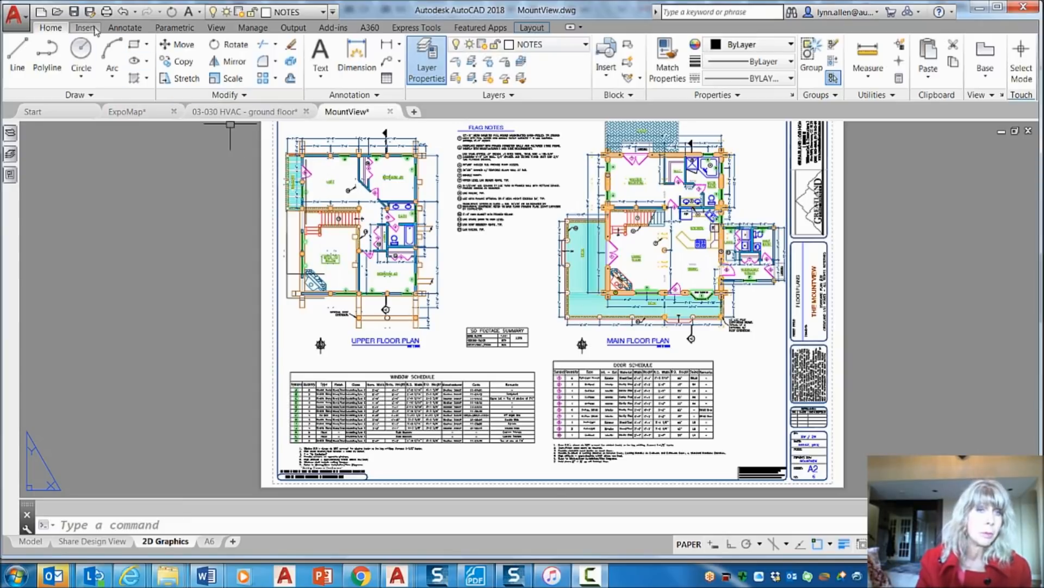
left_click(85, 27)
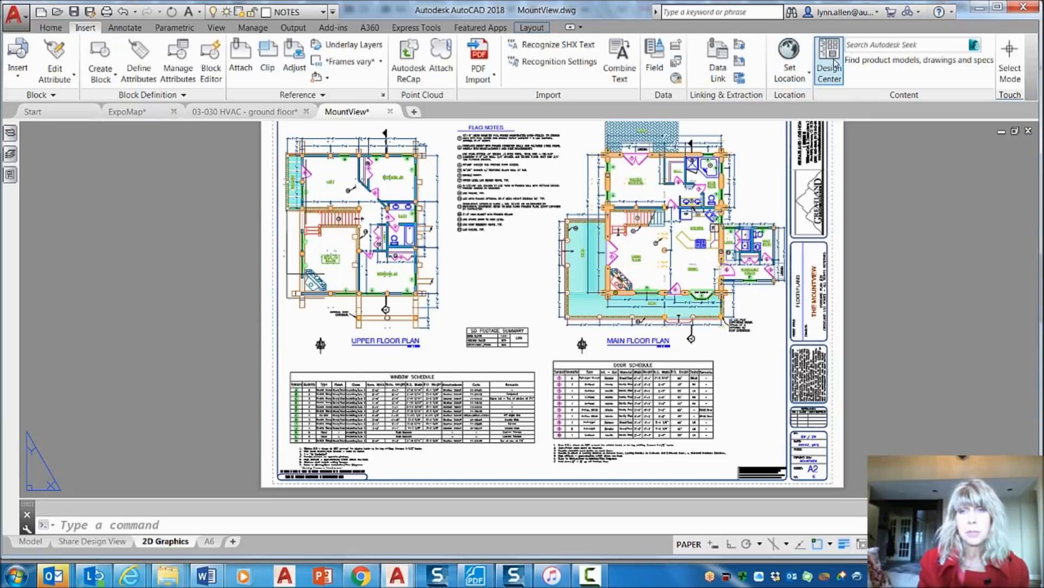
Bring up DesignCenter and choose Anchor Left so it collapses to a left-edge icon
left_click(830, 60)
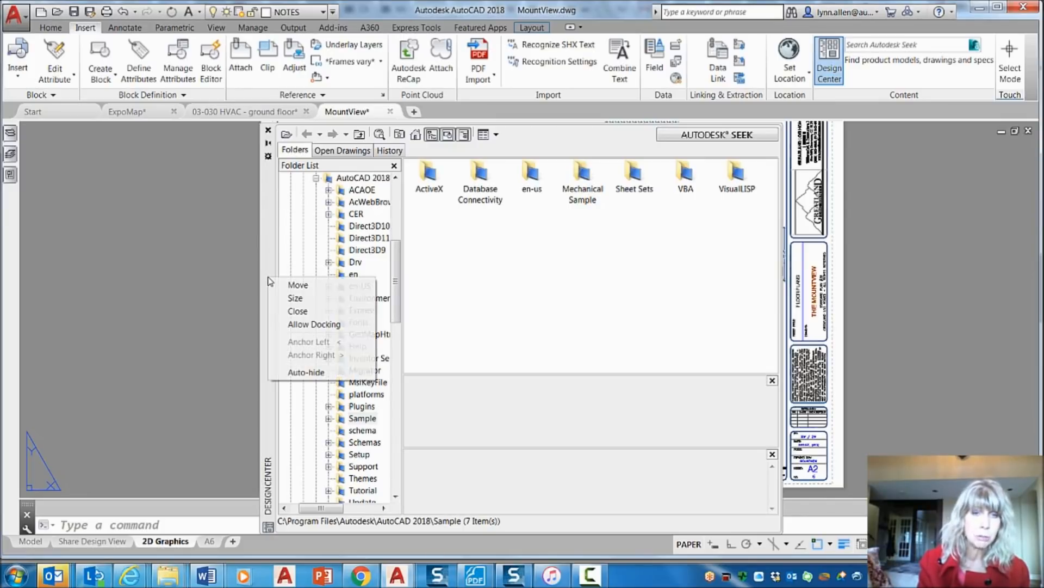
mouse_move(313, 324)
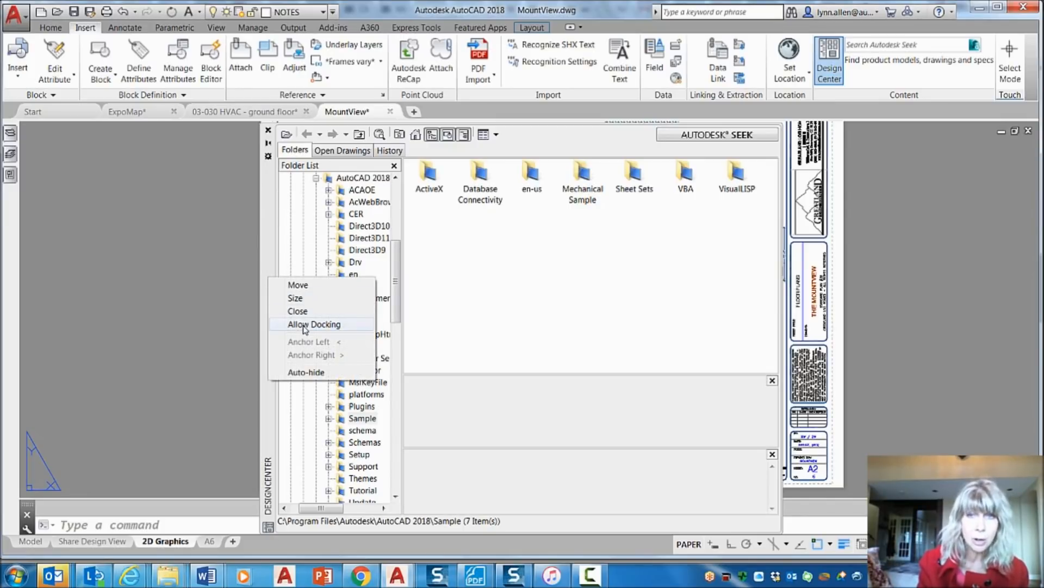
left_click(313, 325)
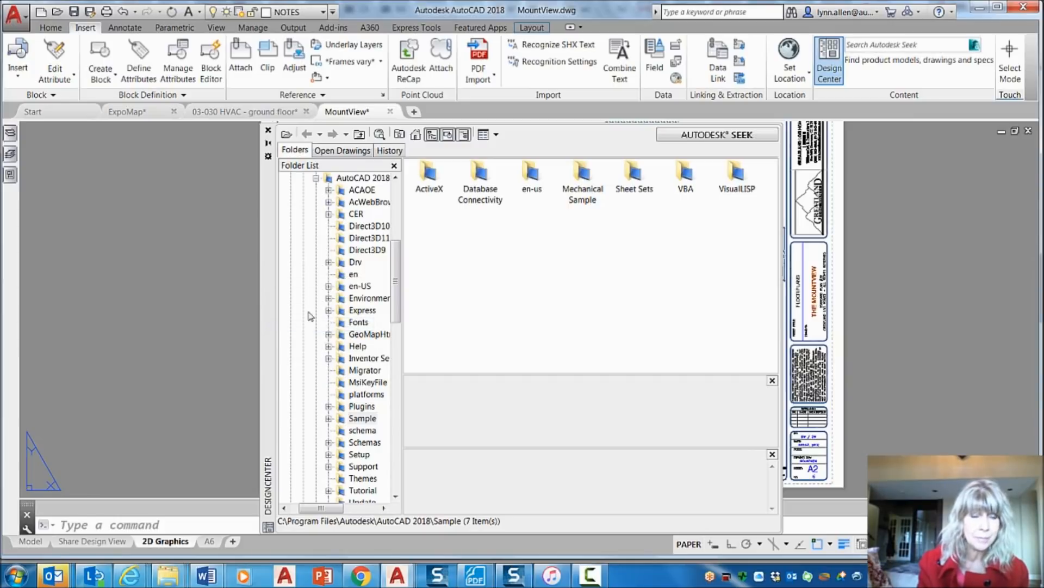
mouse_move(47, 236)
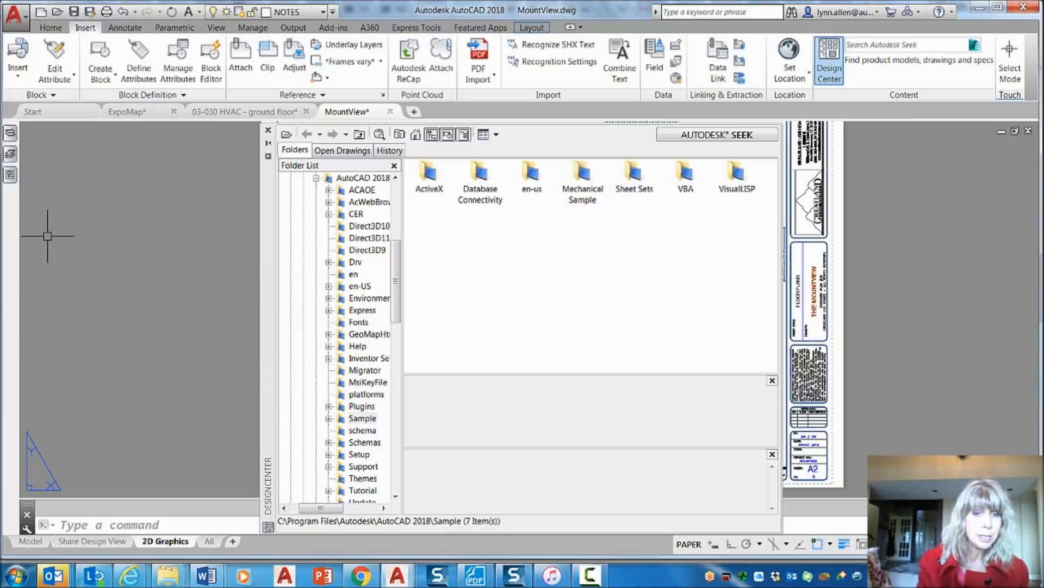
right_click(269, 307)
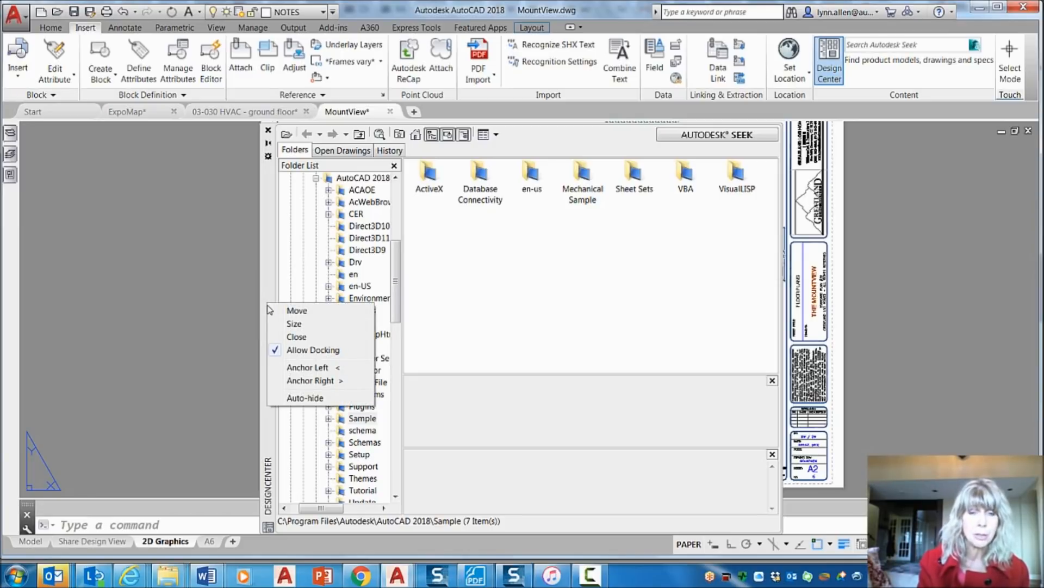
mouse_move(307, 367)
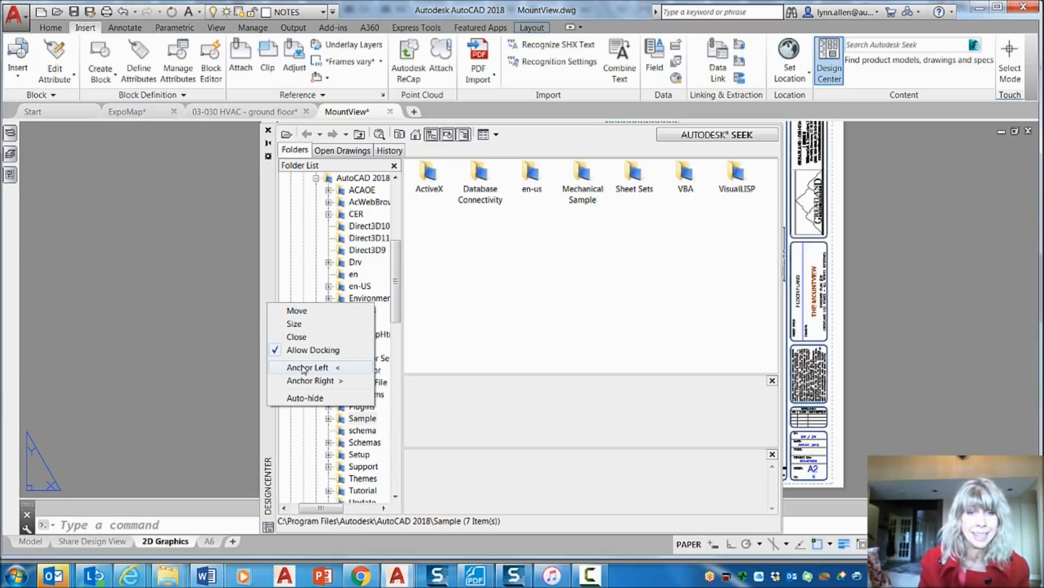
left_click(296, 337)
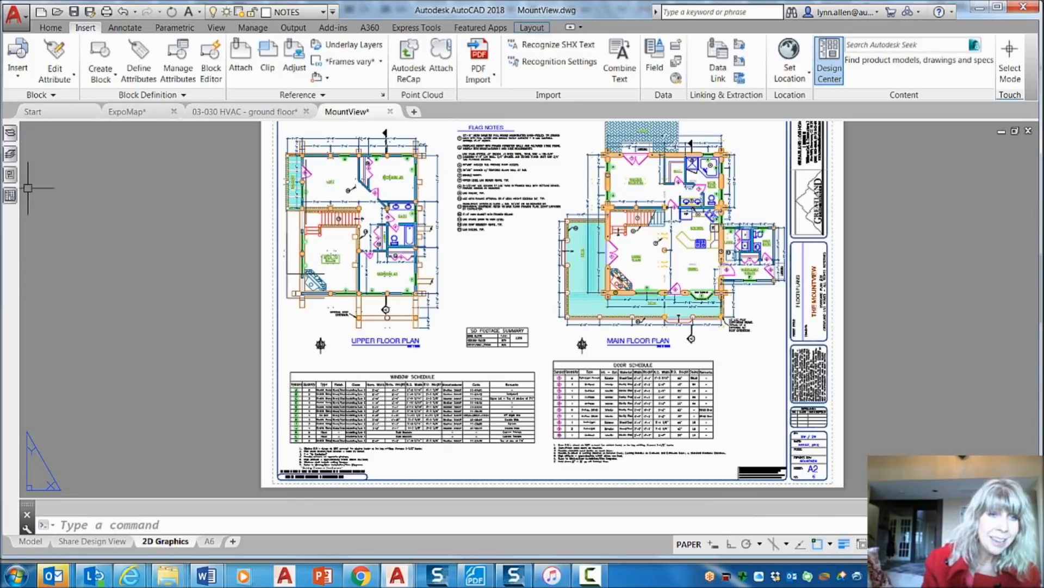
left_click(829, 60)
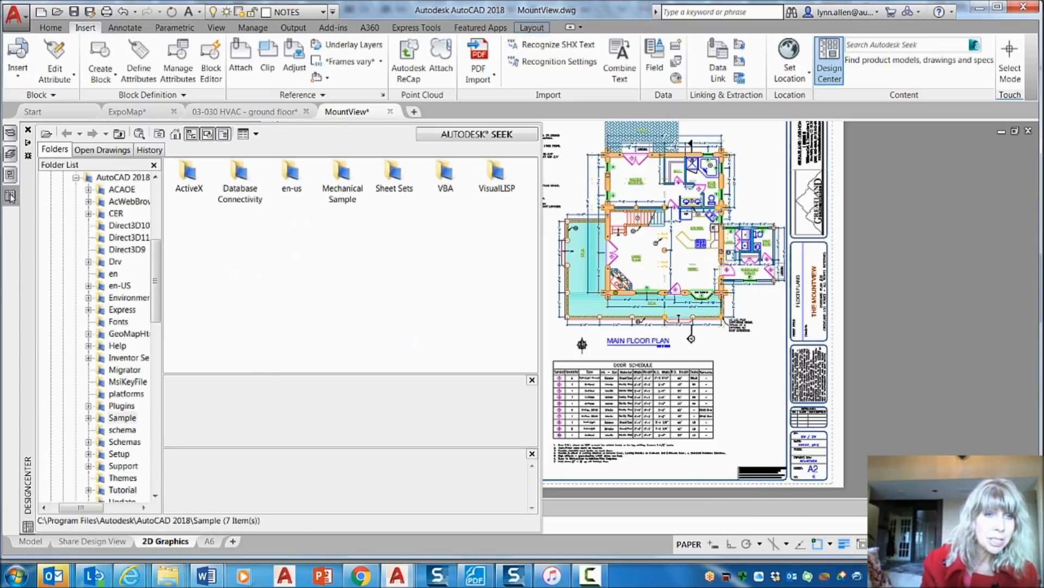
mouse_move(57, 203)
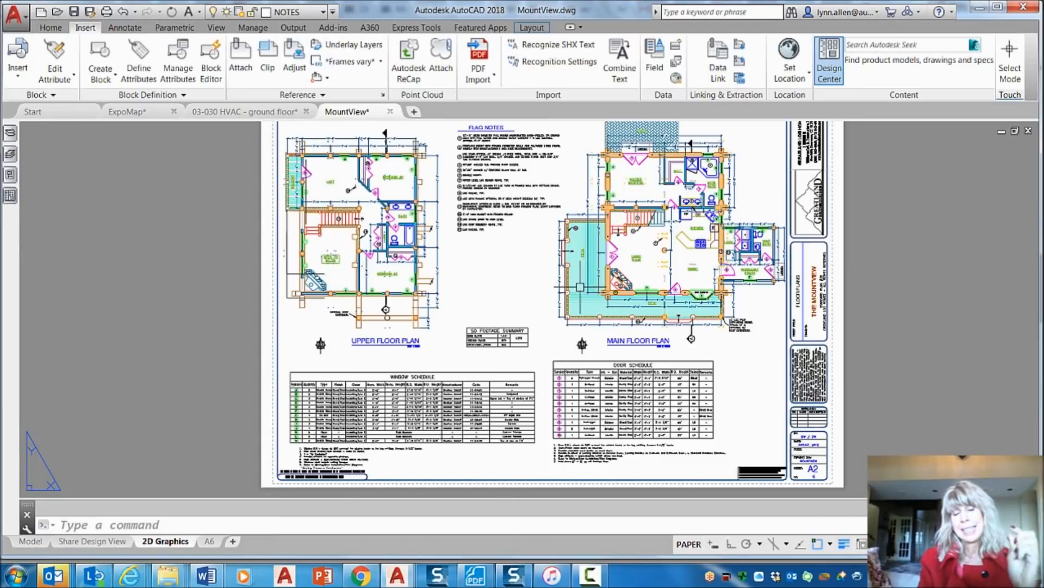
mouse_move(577, 287)
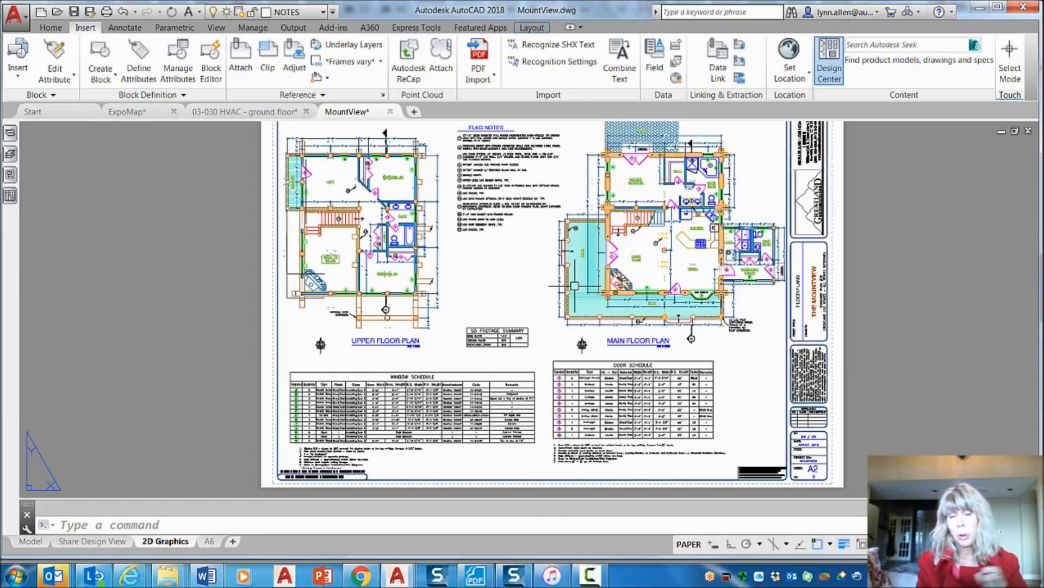
mouse_move(26, 218)
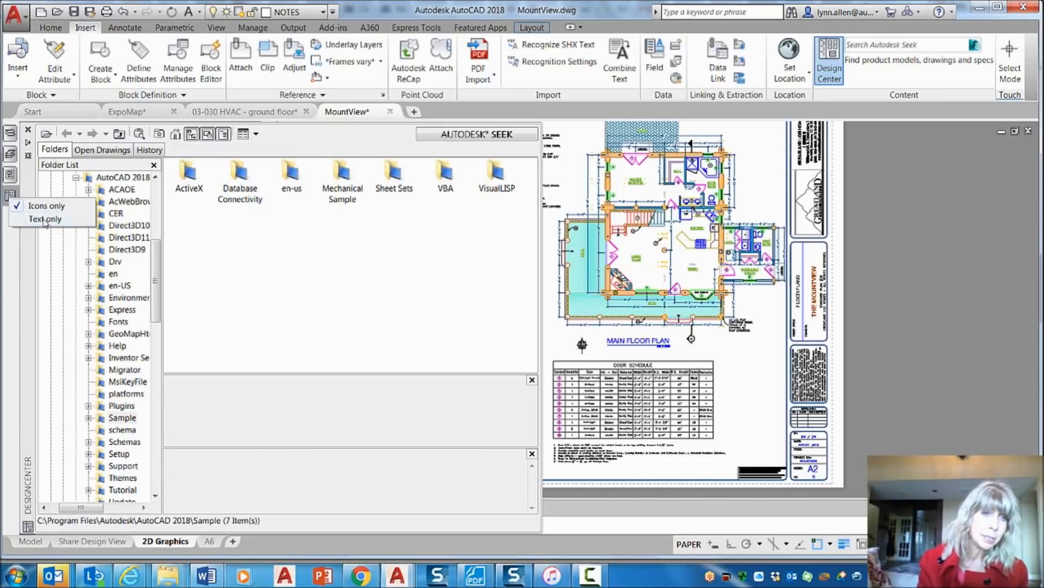
left_click(45, 218)
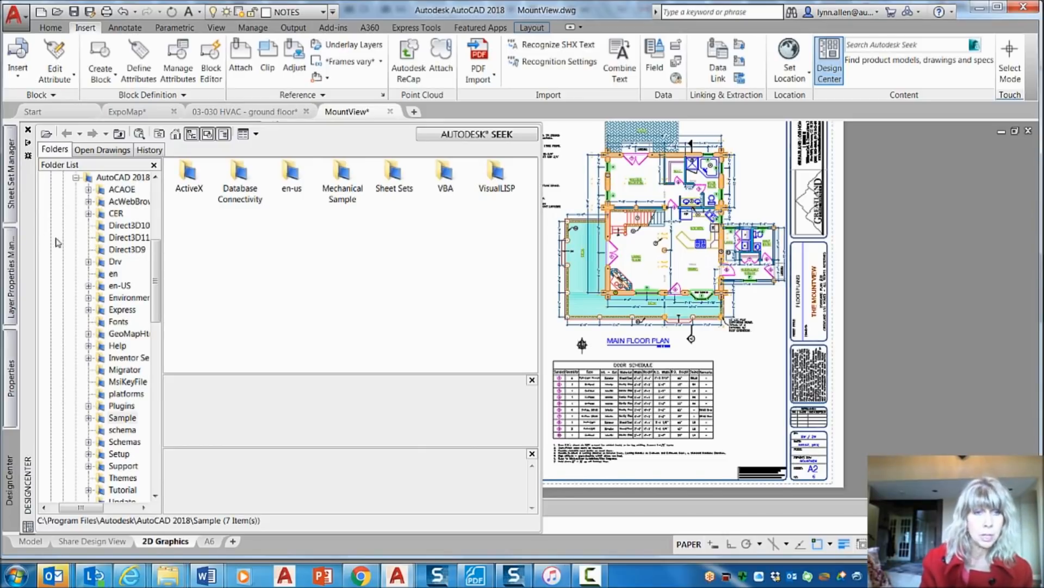
mouse_move(25, 313)
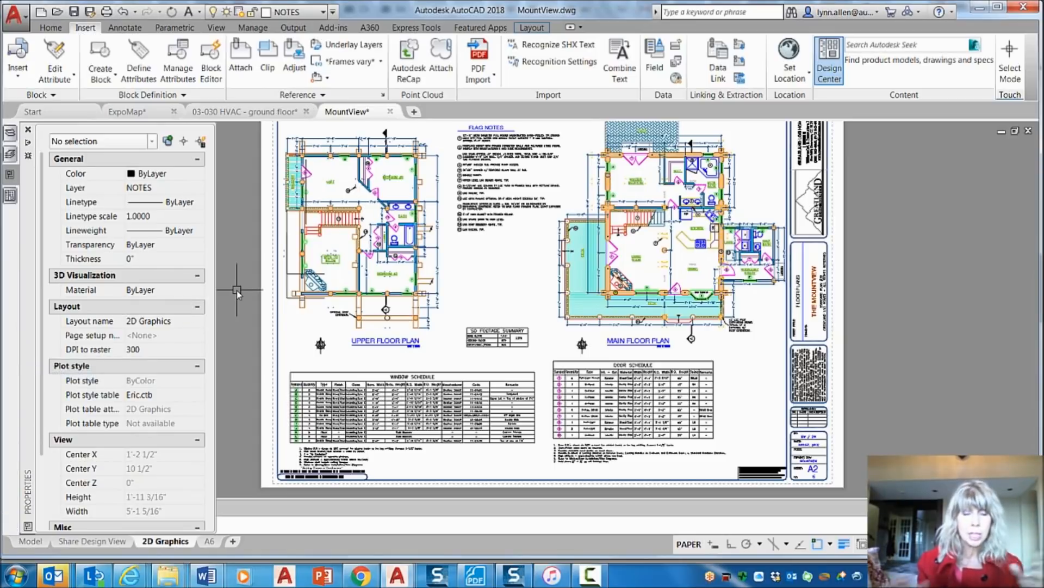
left_click(28, 130)
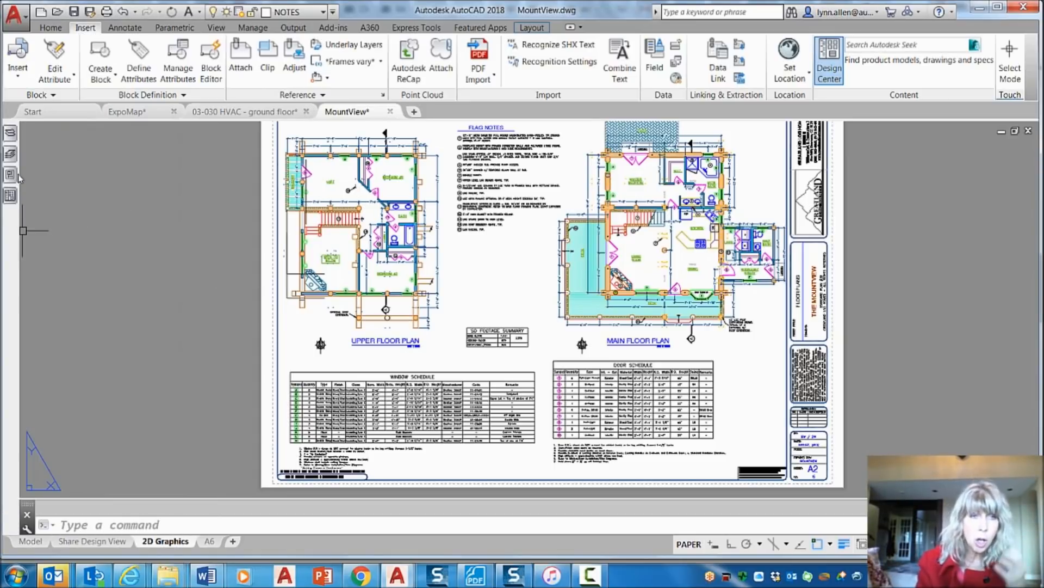
mouse_move(67, 204)
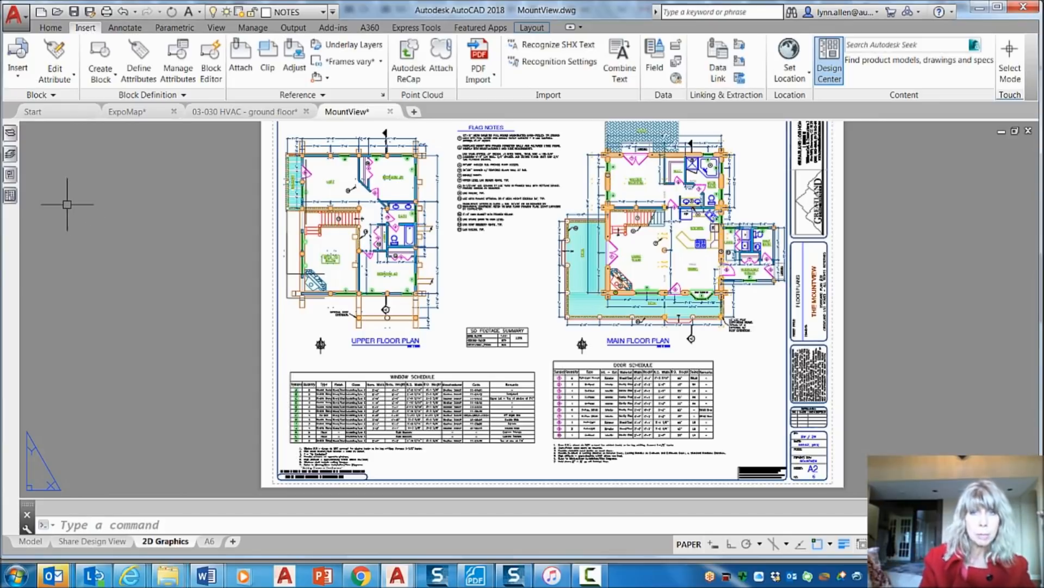
mouse_move(38, 248)
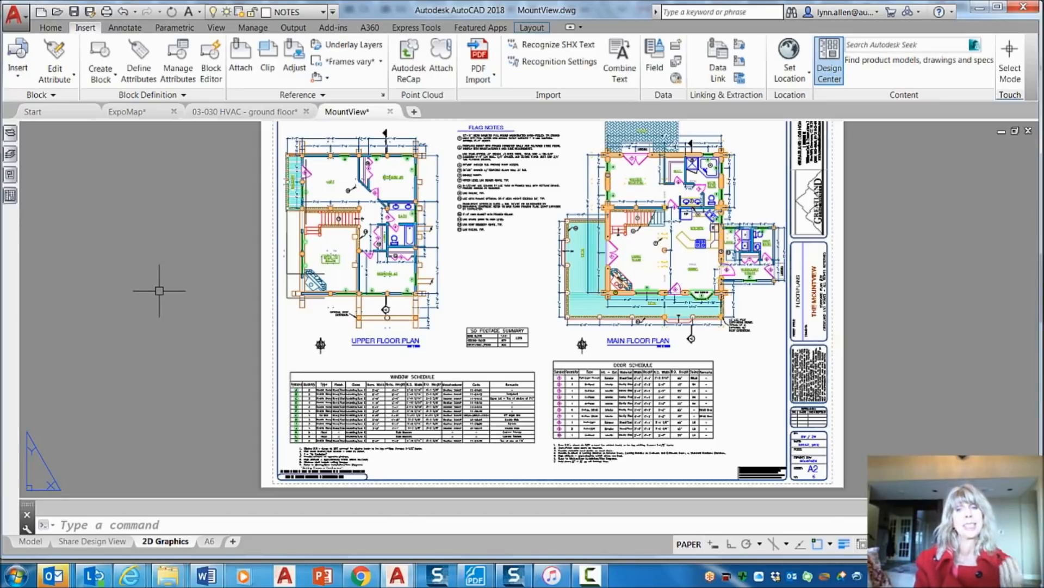
mouse_move(161, 301)
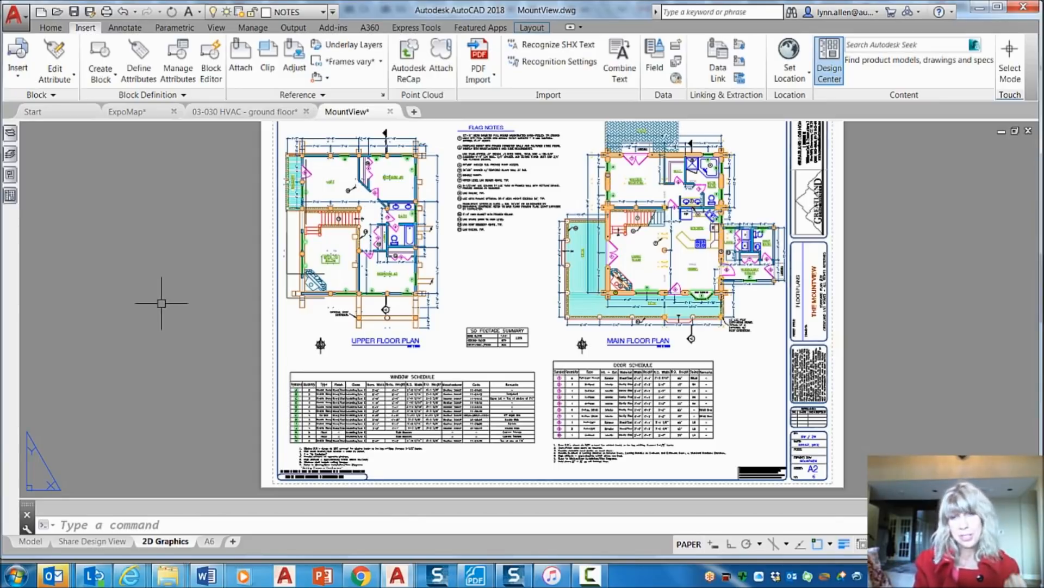
mouse_move(31, 195)
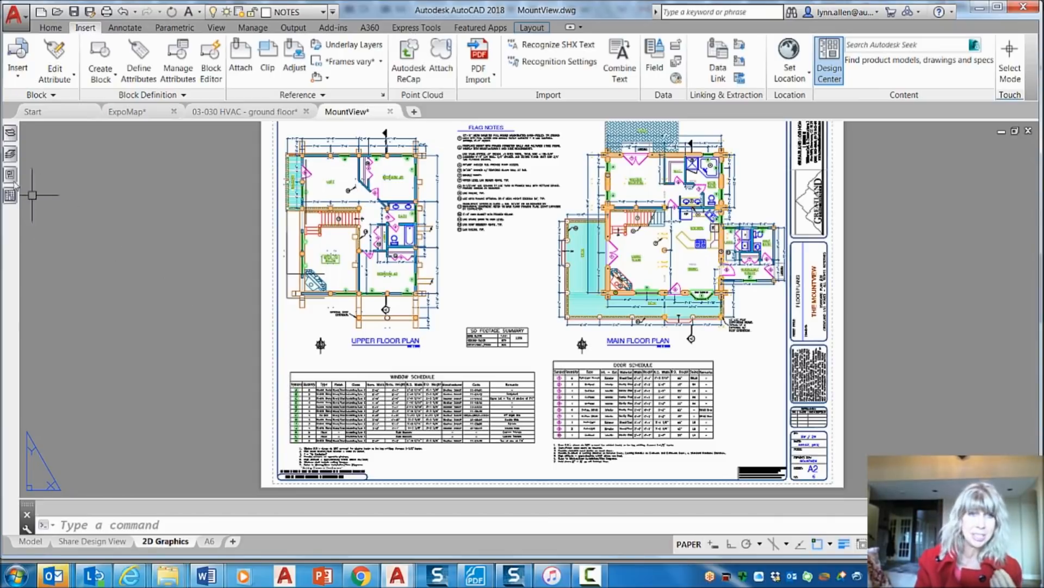
mouse_move(170, 274)
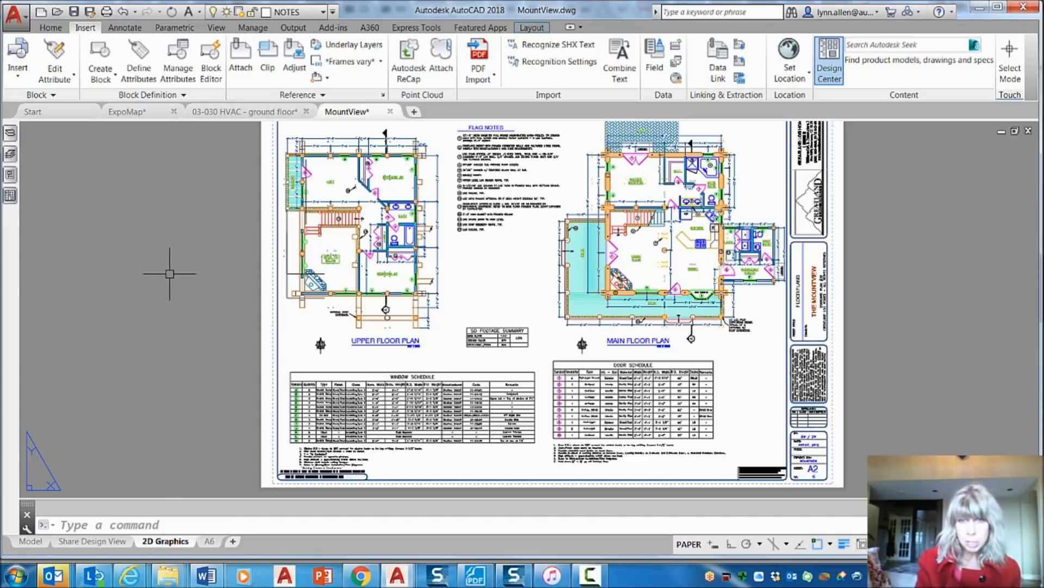
mouse_move(168, 284)
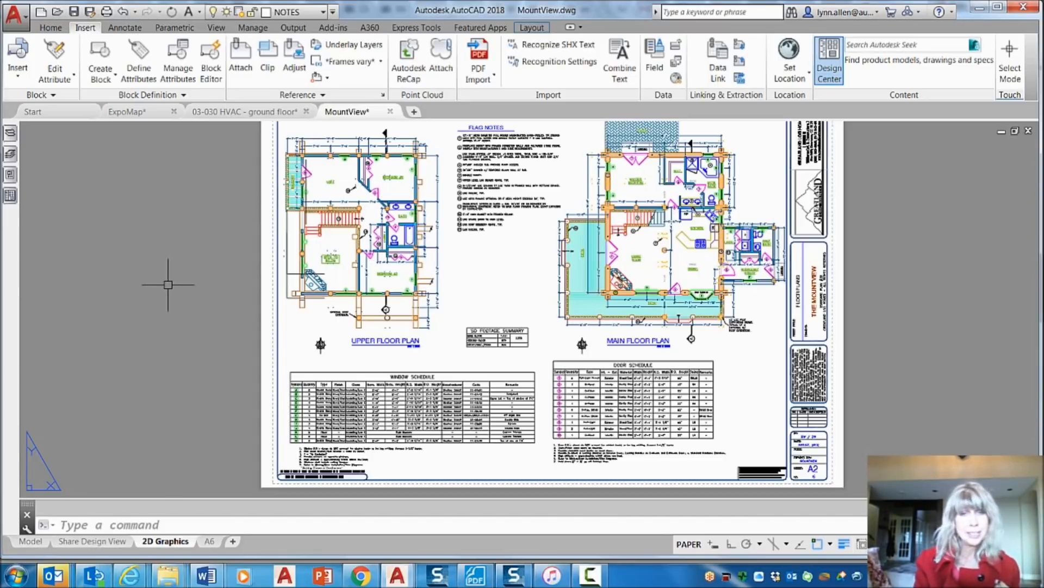